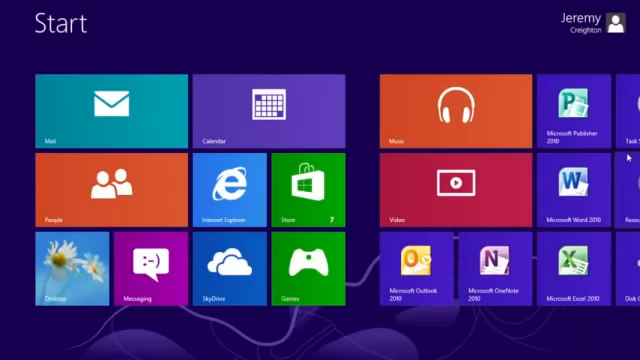
# Launch the Xbox Music app from the Start screen's Music tile
pyautogui.click(462, 110)
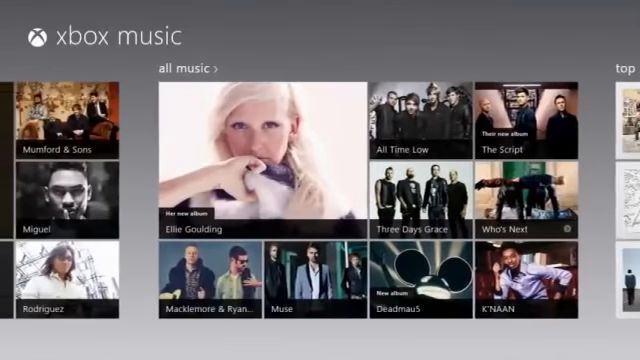
pyautogui.click(250, 156)
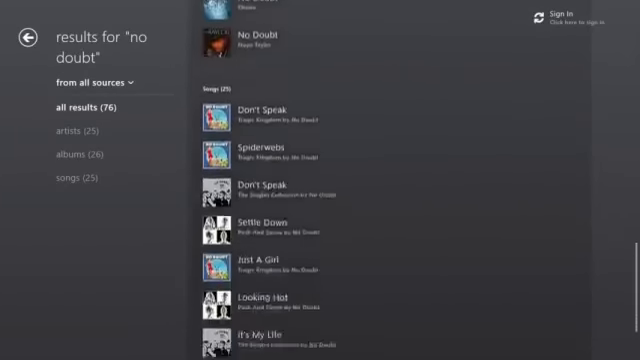
# Scroll the search results and go to the No Doubt artist page
pyautogui.scroll(-3)
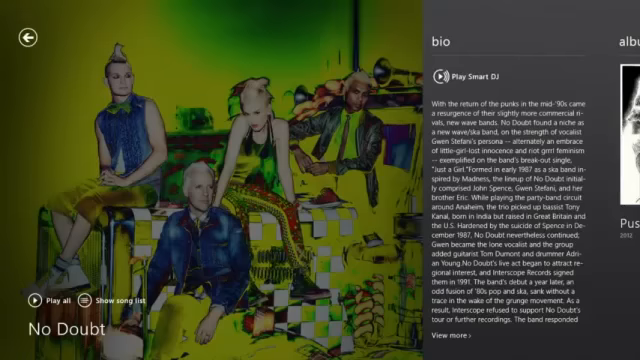
pyautogui.click(28, 36)
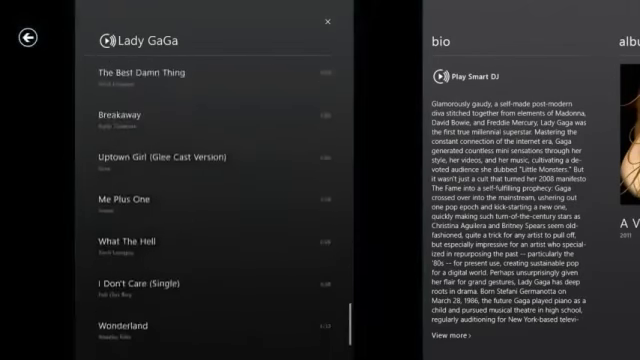
# Scroll through the Lady Gaga Smart DJ track list and back out of it
pyautogui.scroll(-3)
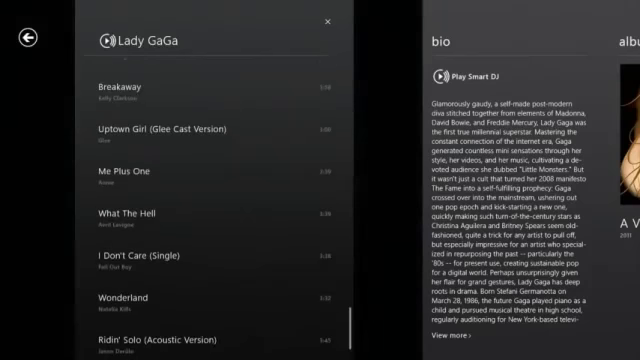
pyautogui.scroll(-3)
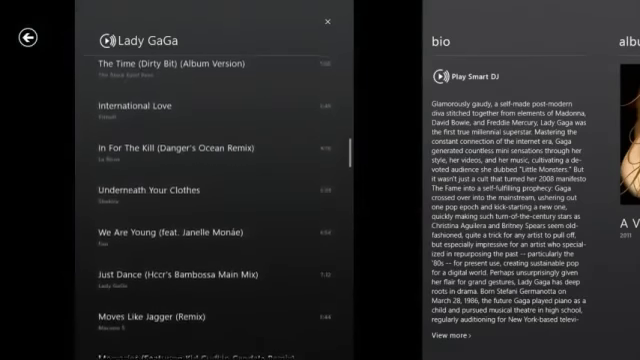
pyautogui.click(36, 36)
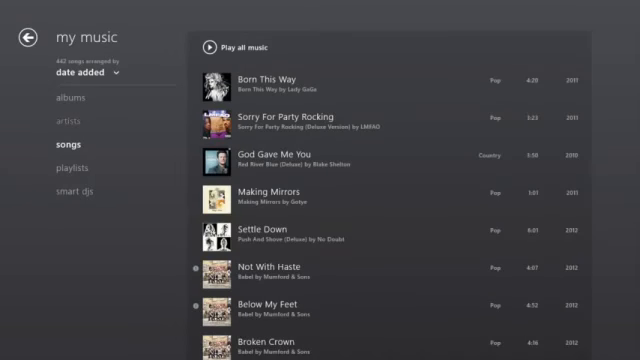
# Switch the My Music library to Albums view, then to Playlists
pyautogui.click(58, 96)
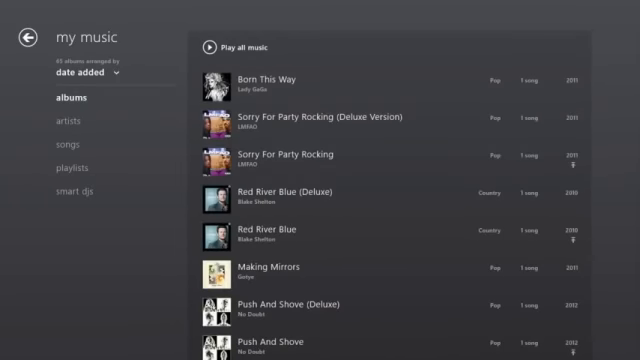
pyautogui.click(270, 80)
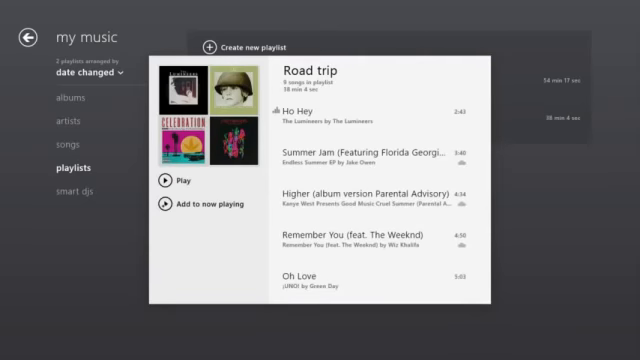
# Scroll the Road trip playlist down to later tracks like 'These Days' and 'Celebration'
pyautogui.scroll(-3)
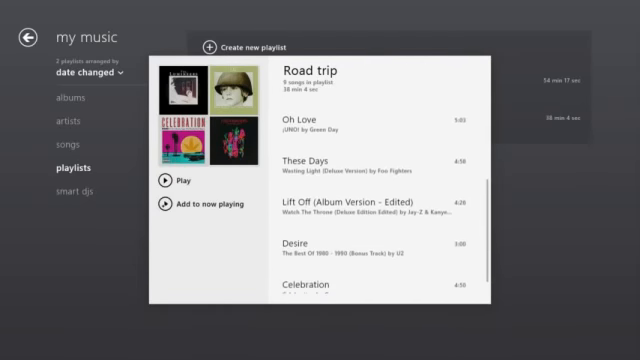